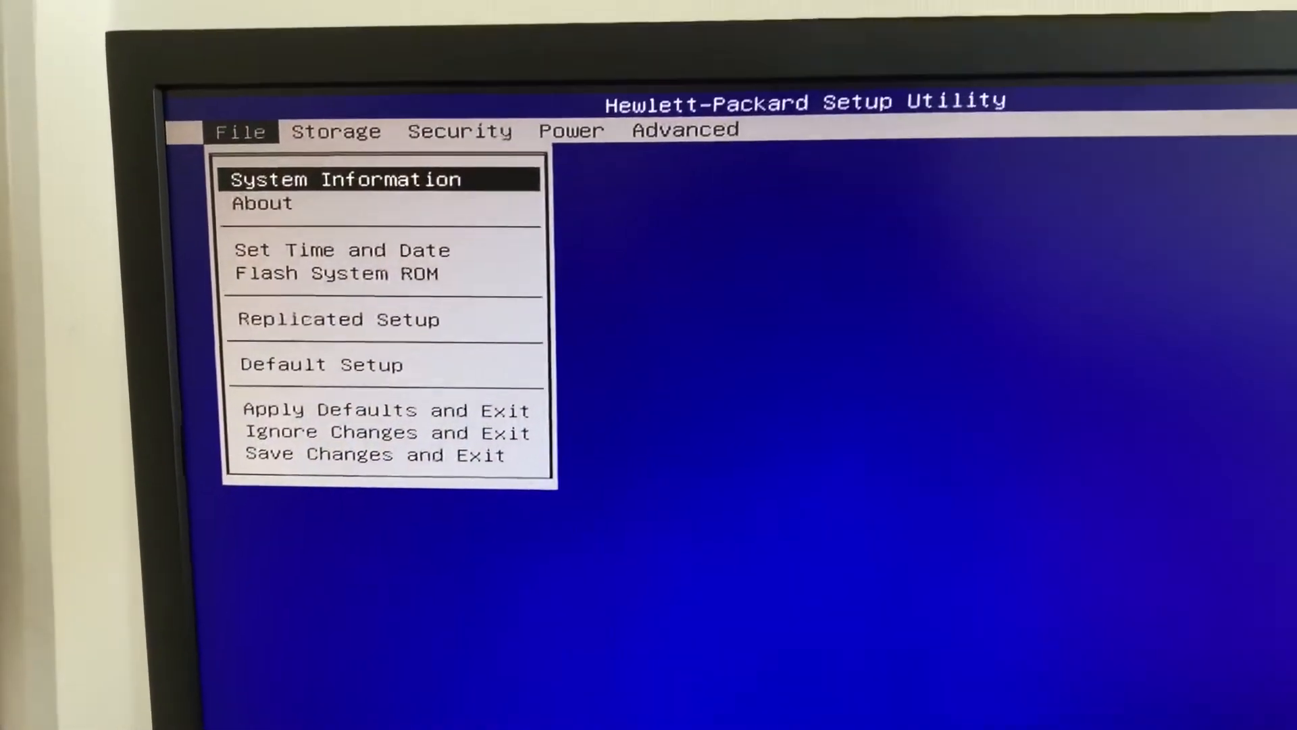
Reach the Set Time and Date dialog showing 00:00 and 01/01/2004.
{"action": "key", "text": "down"}
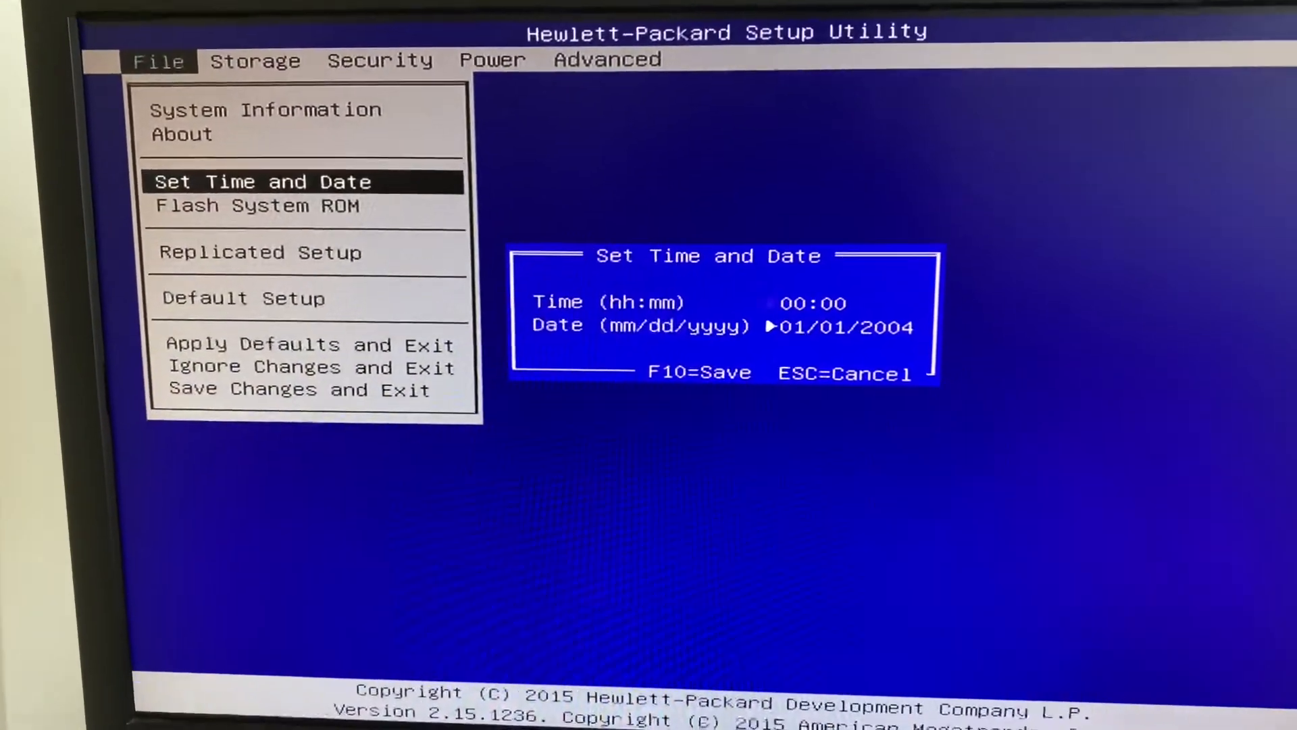
Enter time 08:04 and date 06/05/2021 and save them, closing the dialog.
{"action": "key", "text": "up"}
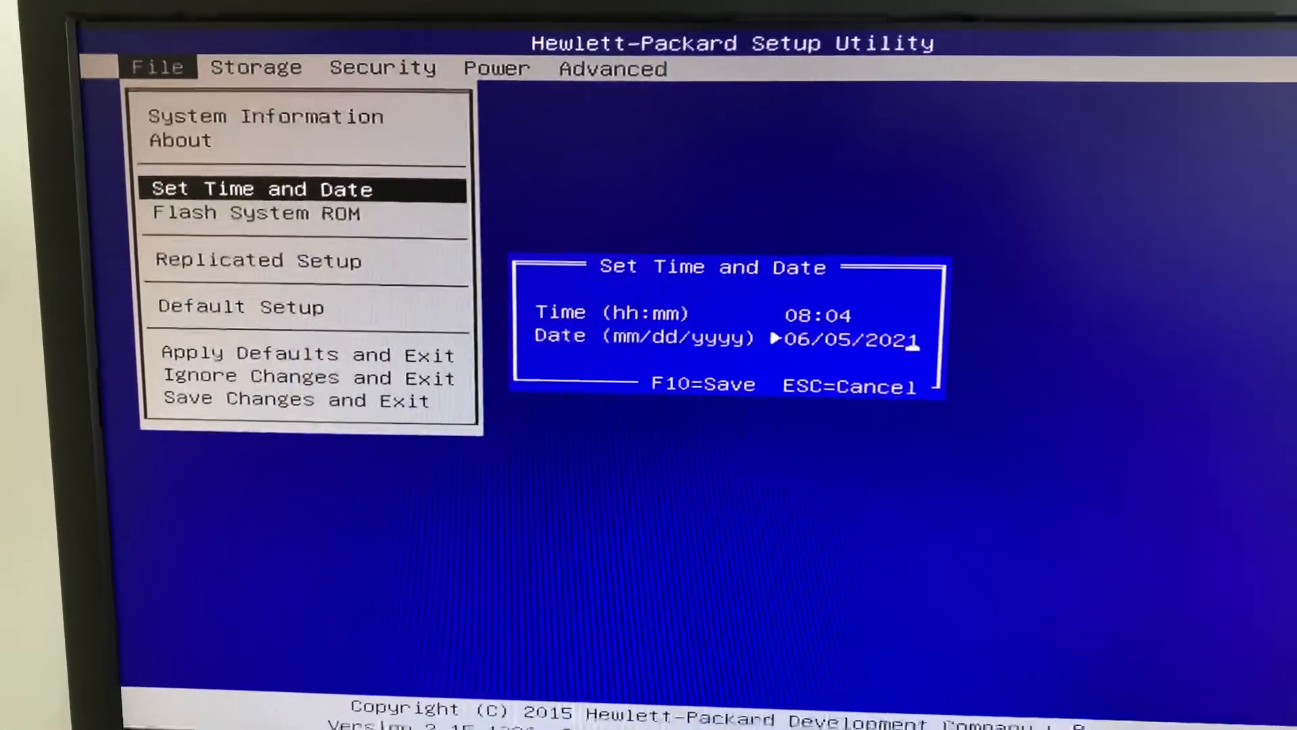
{"action": "key", "text": "Escape"}
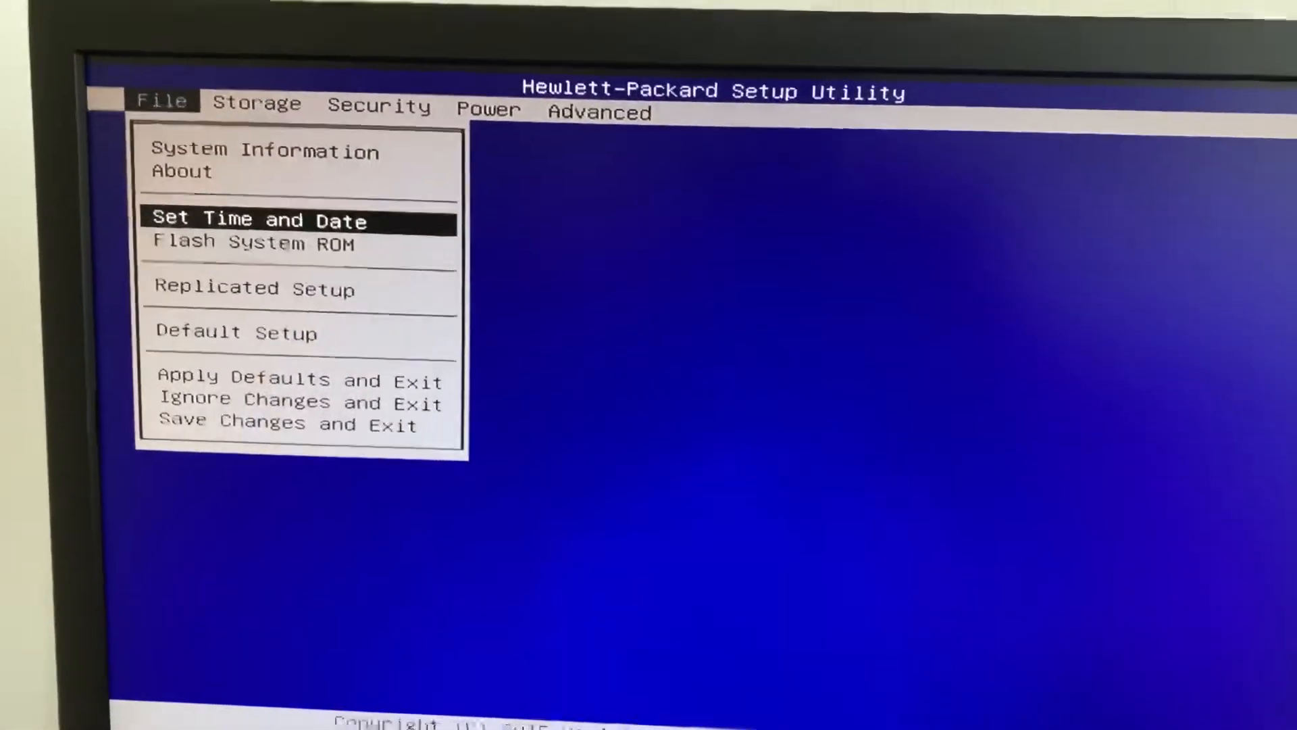
Choose Save Changes and Exit so the computer restarts with the new settings.
{"action": "key", "text": "down"}
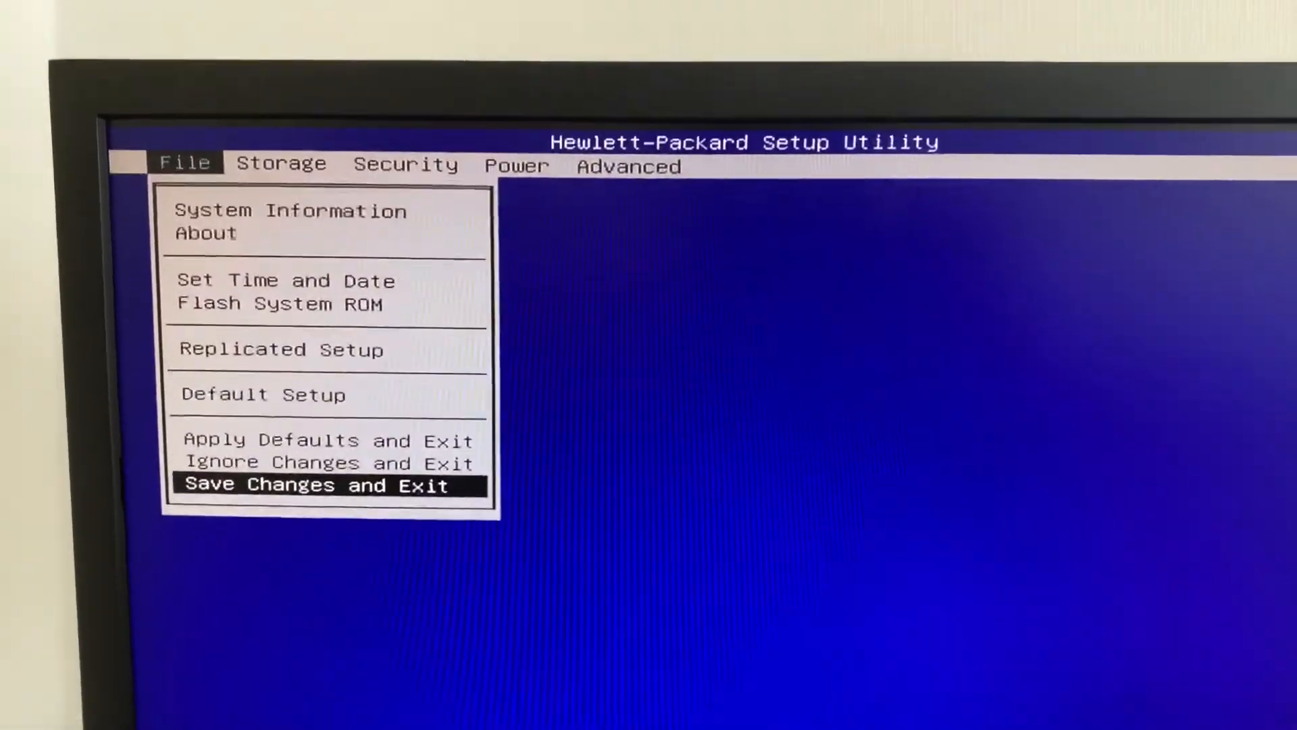
{"action": "key", "text": "Return"}
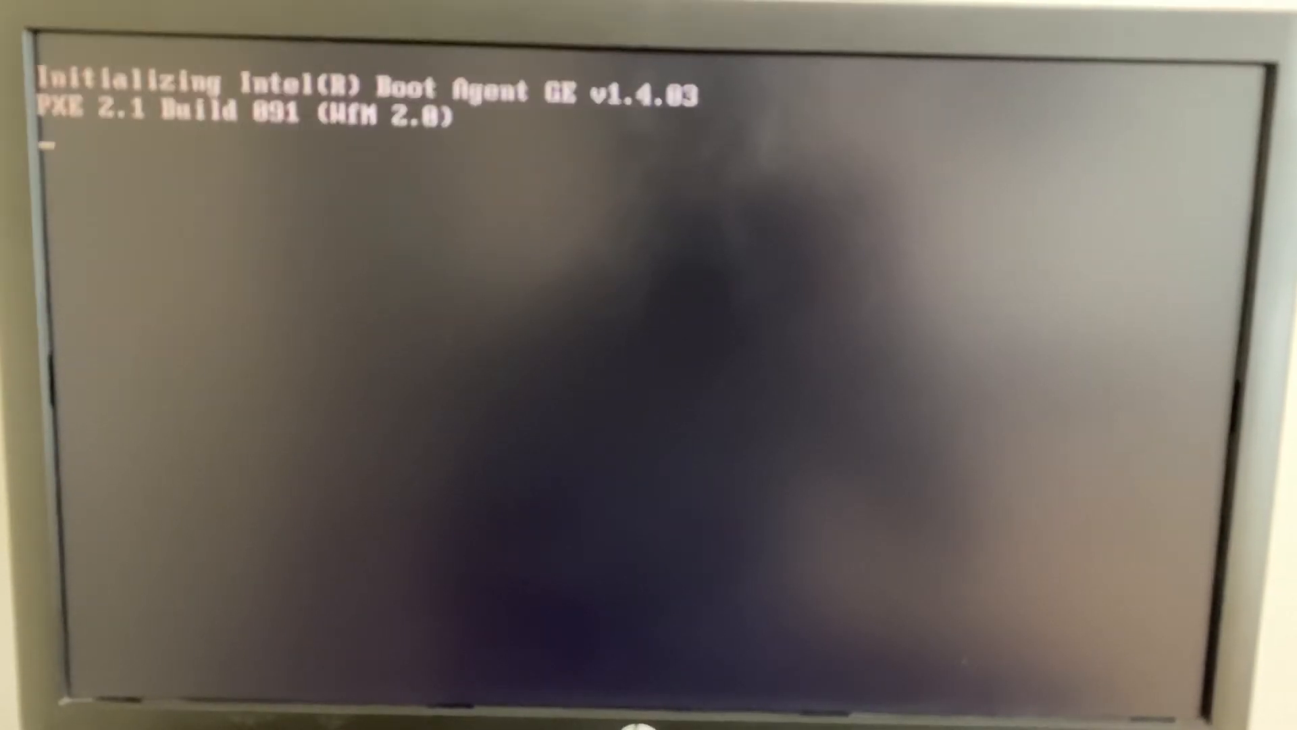